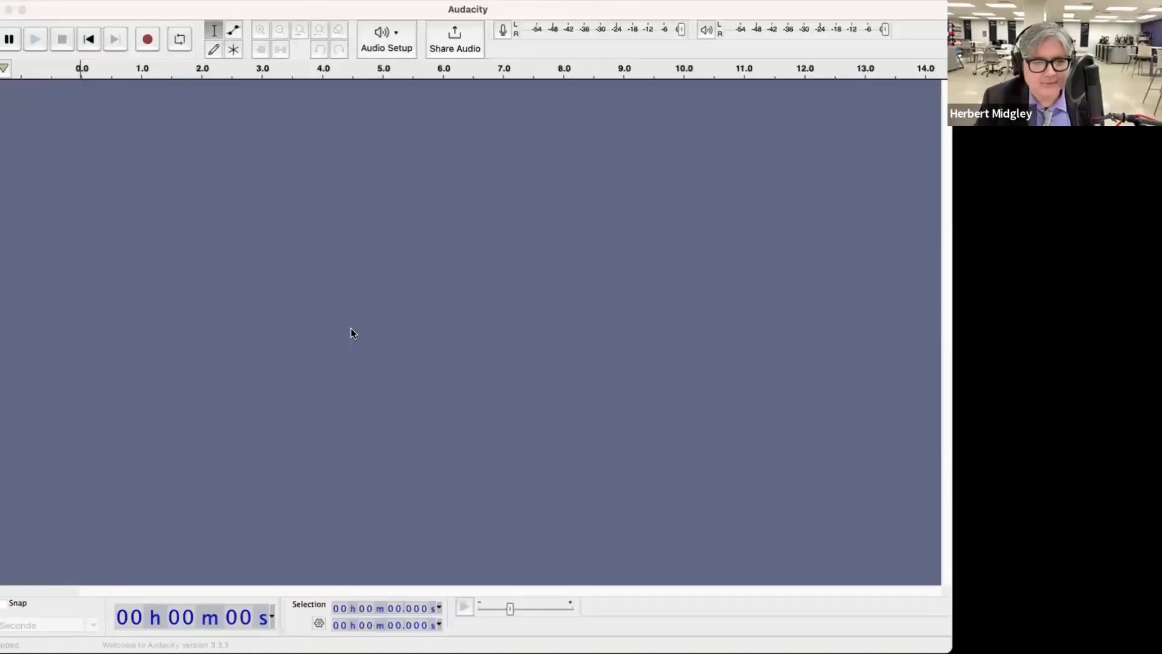
pyautogui.moveTo(579, 447)
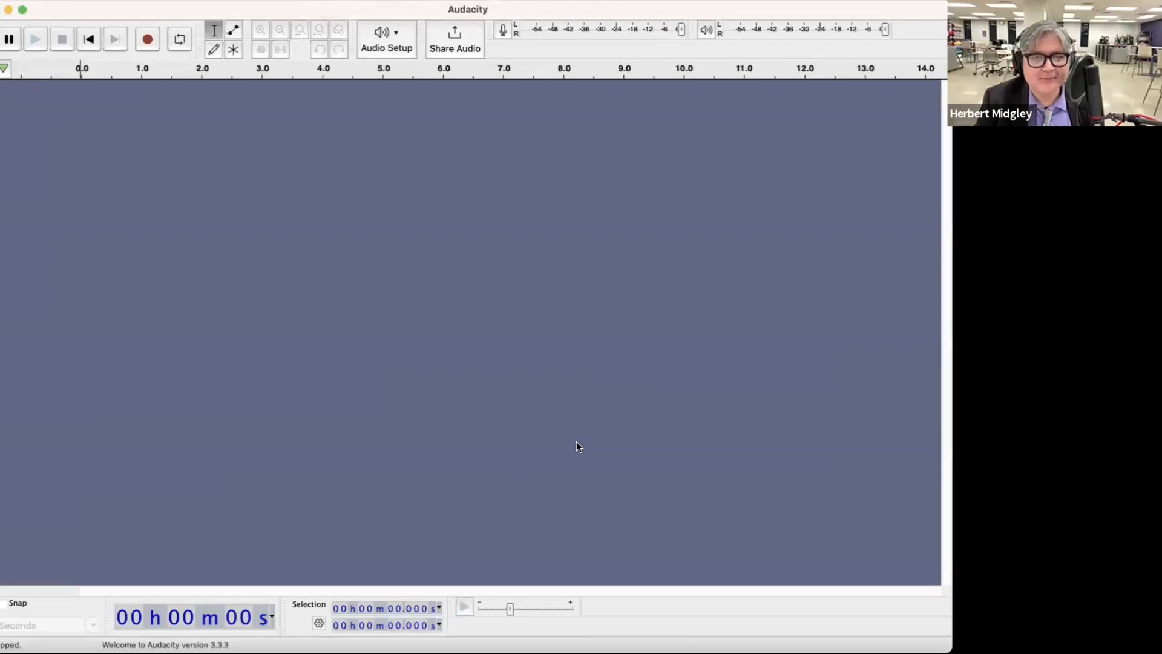
pyautogui.moveTo(147, 39)
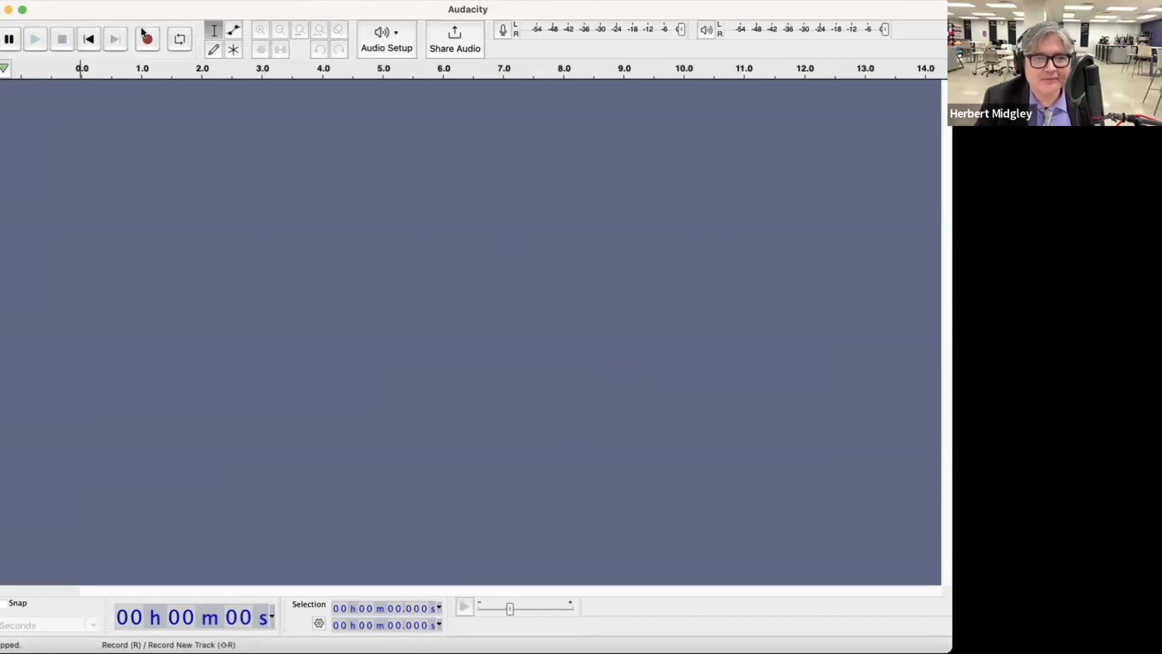
pyautogui.moveTo(147, 38)
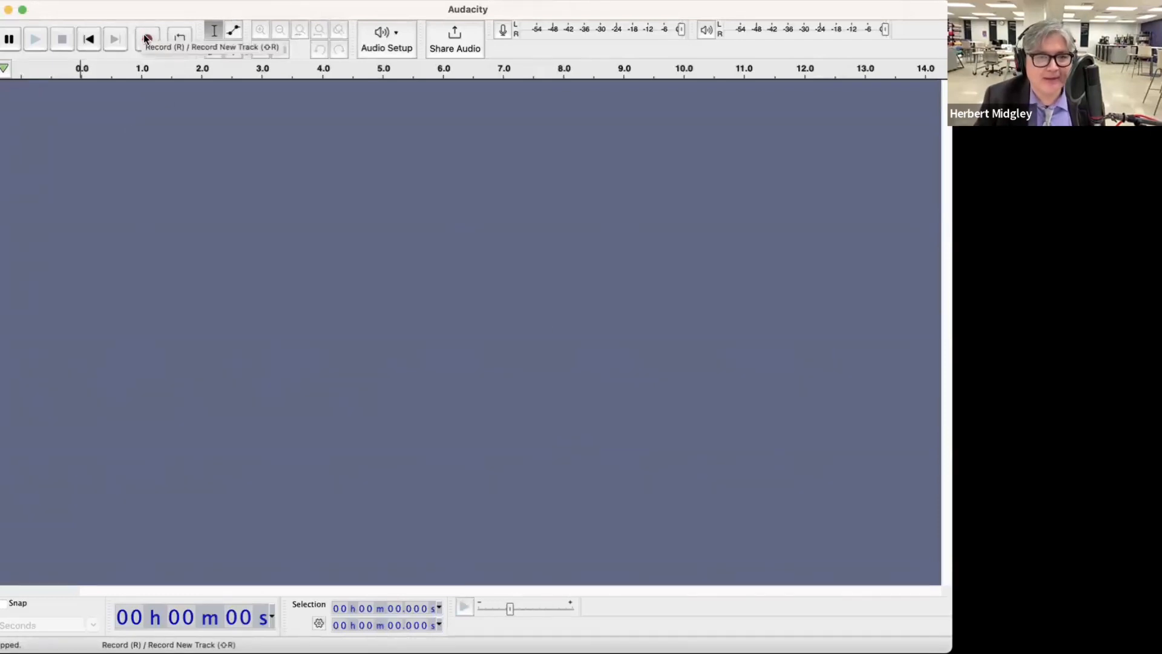
# - Confirm Scarlett 2i2 USB as recording device and start recording voice on a new mono track
pyautogui.click(386, 39)
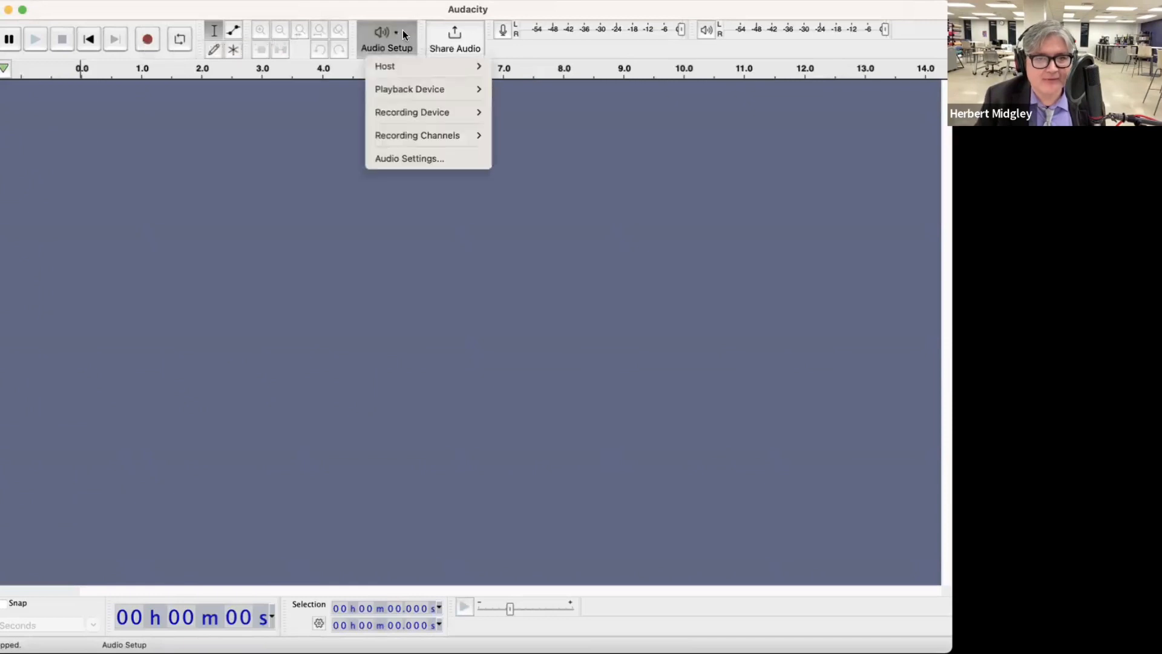
pyautogui.moveTo(412, 111)
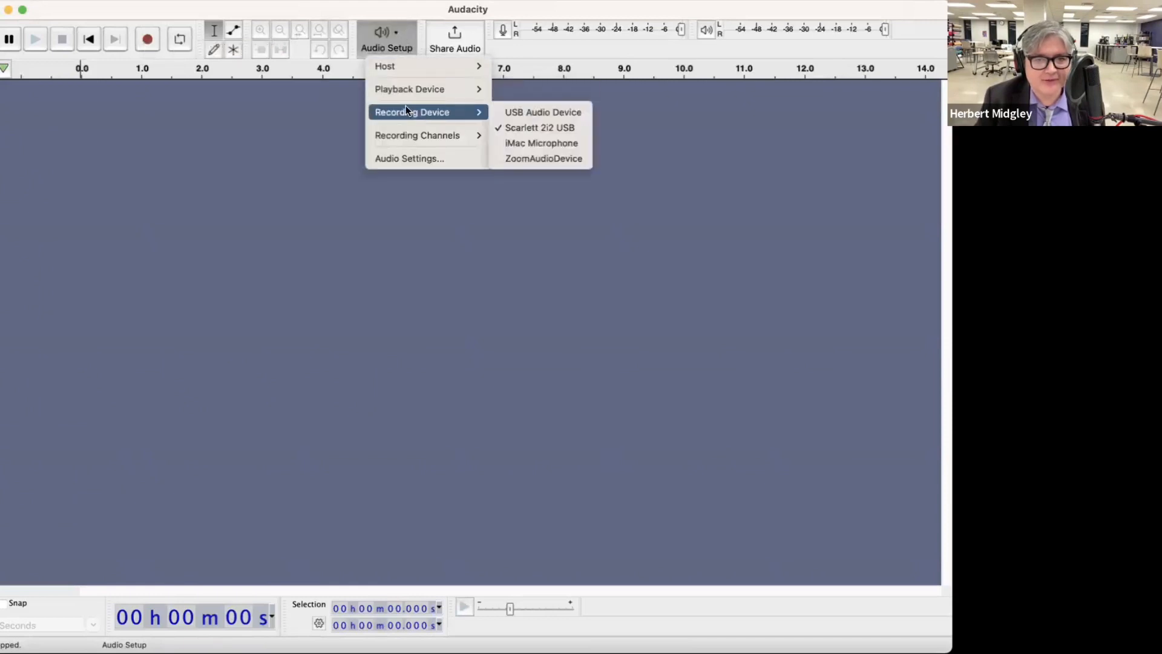
pyautogui.click(147, 39)
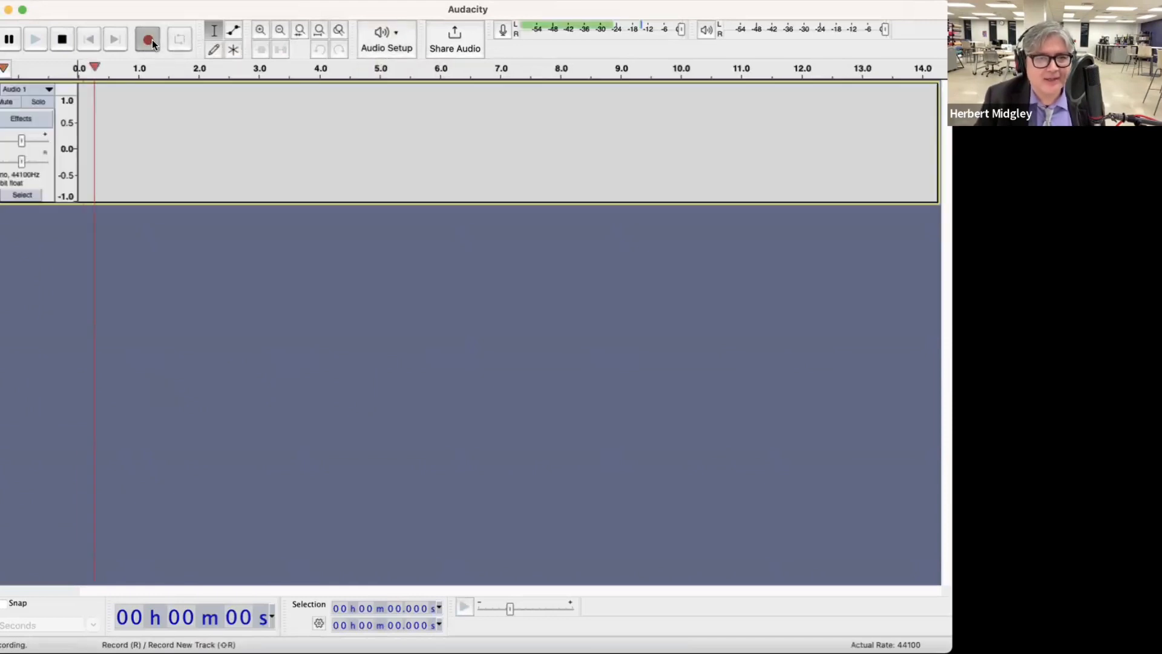
# - Stop the recording, trim the silent tail to about 4.6 seconds, and shift the clip slightly later
pyautogui.click(146, 38)
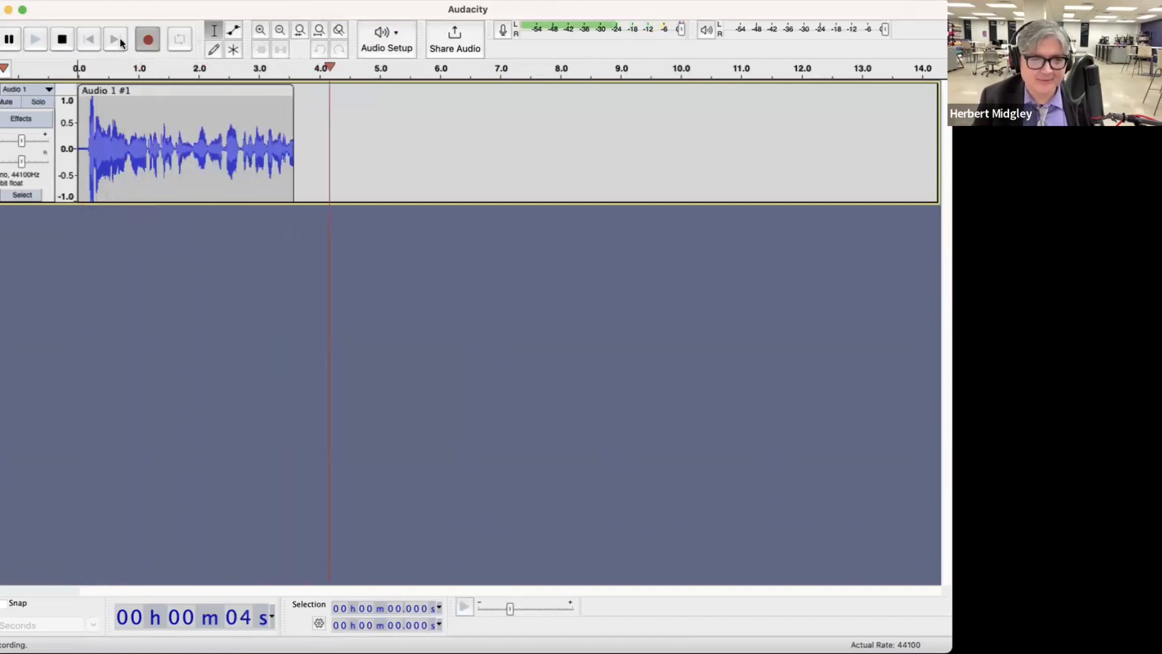
pyautogui.click(62, 38)
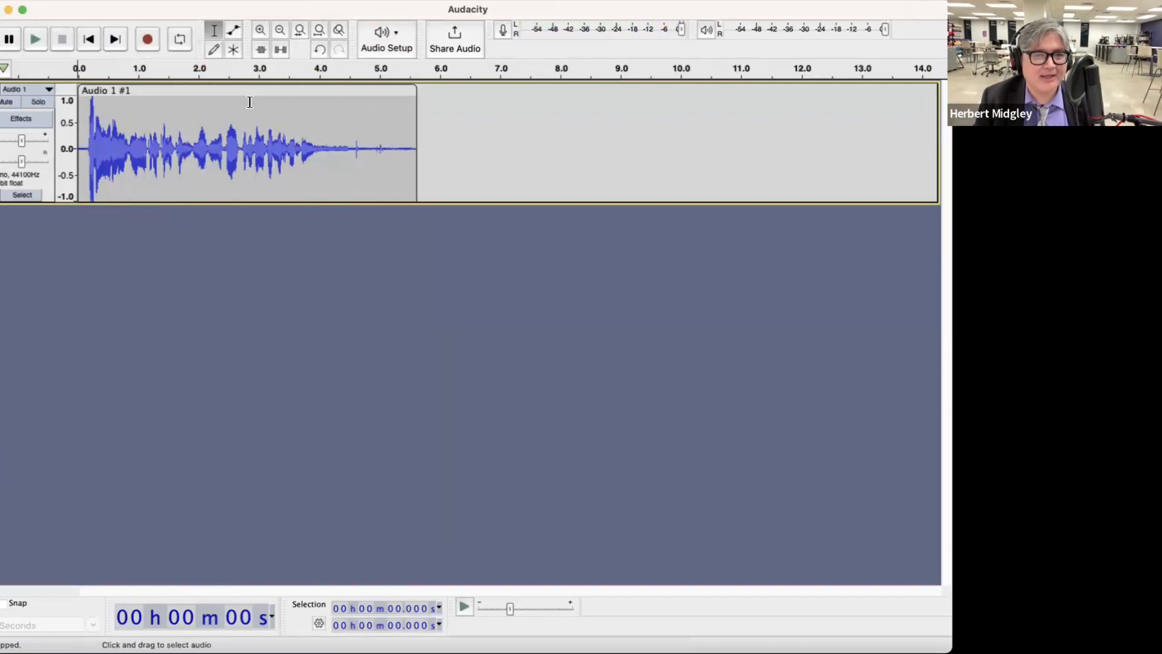
pyautogui.moveTo(349, 147); pyautogui.dragTo(415, 148)
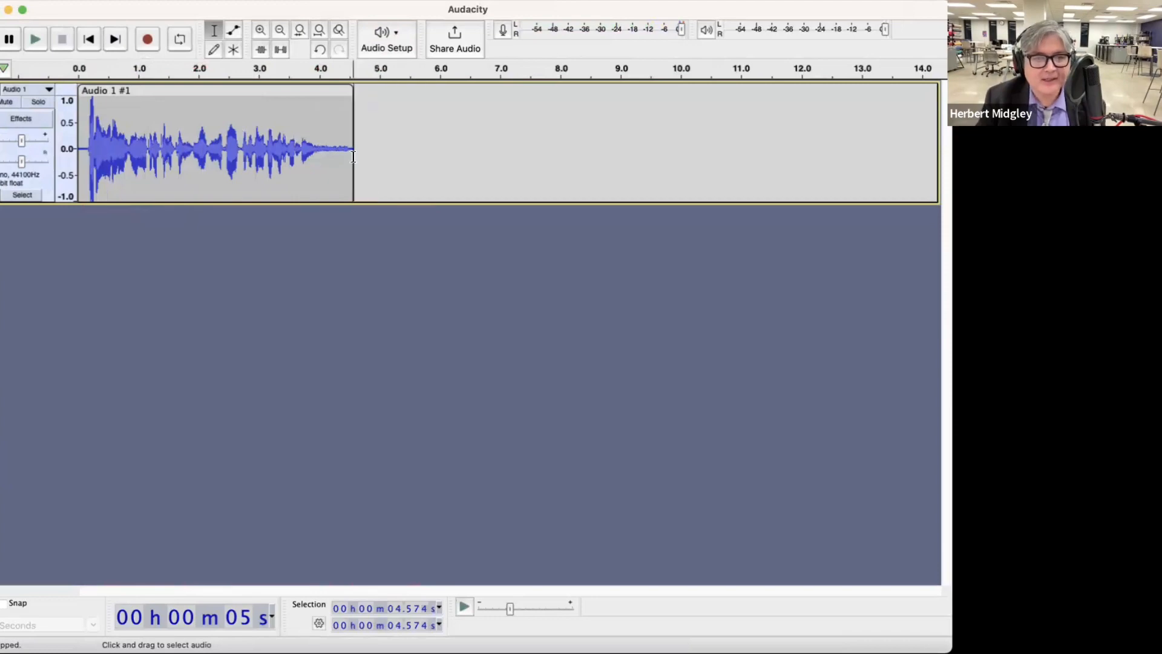
pyautogui.moveTo(326, 144); pyautogui.dragTo(374, 144)
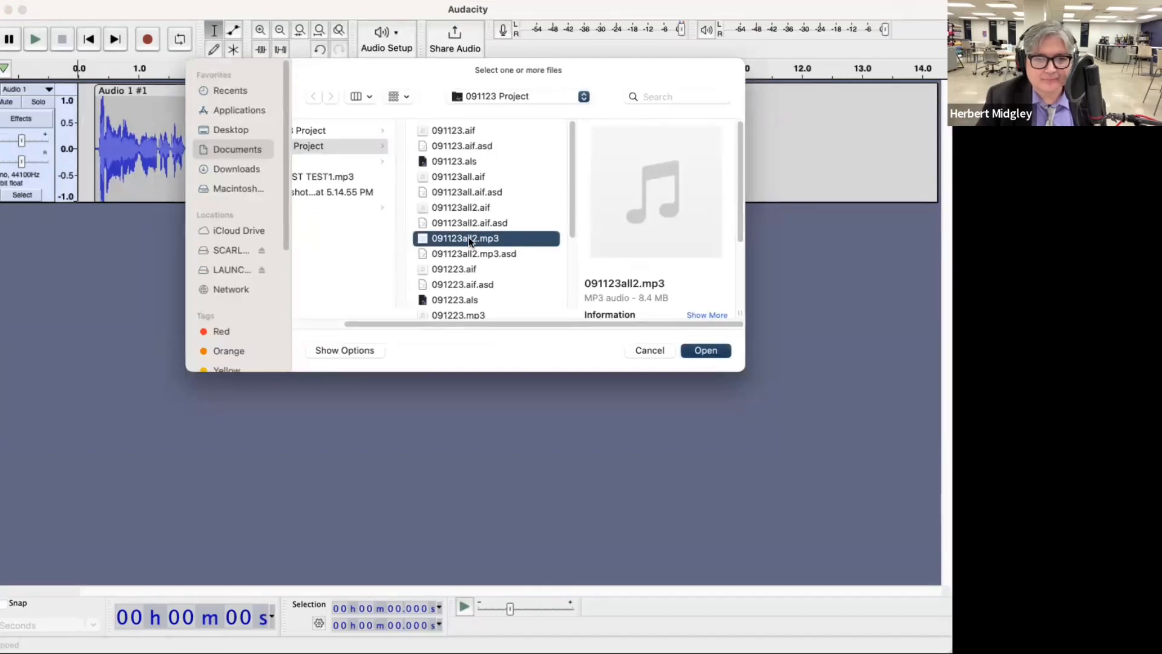
# - Import 091123all2.mp3 as a stereo music track below the voice and move the voice clip later
pyautogui.click(705, 350)
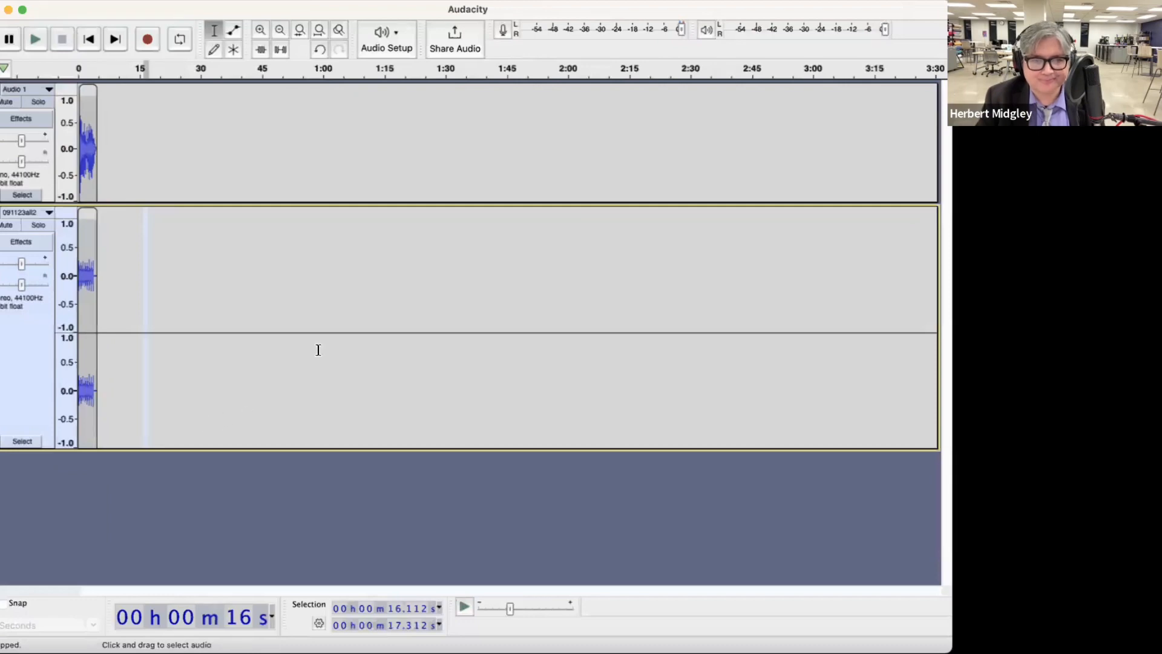
pyautogui.click(299, 29)
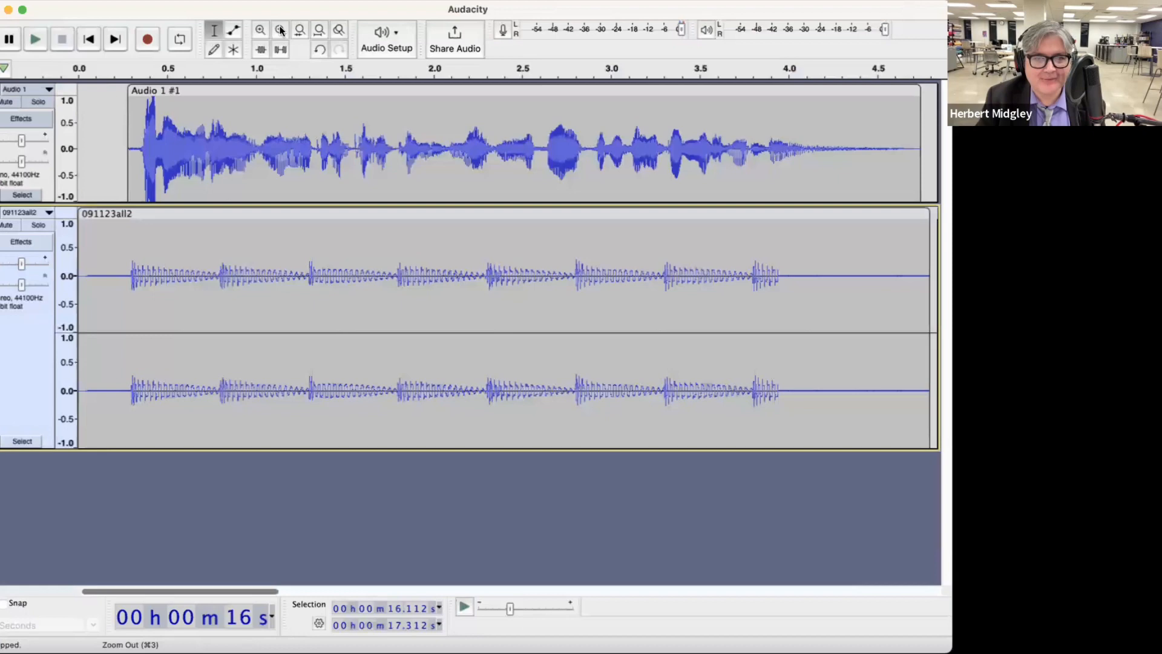
pyautogui.click(279, 29)
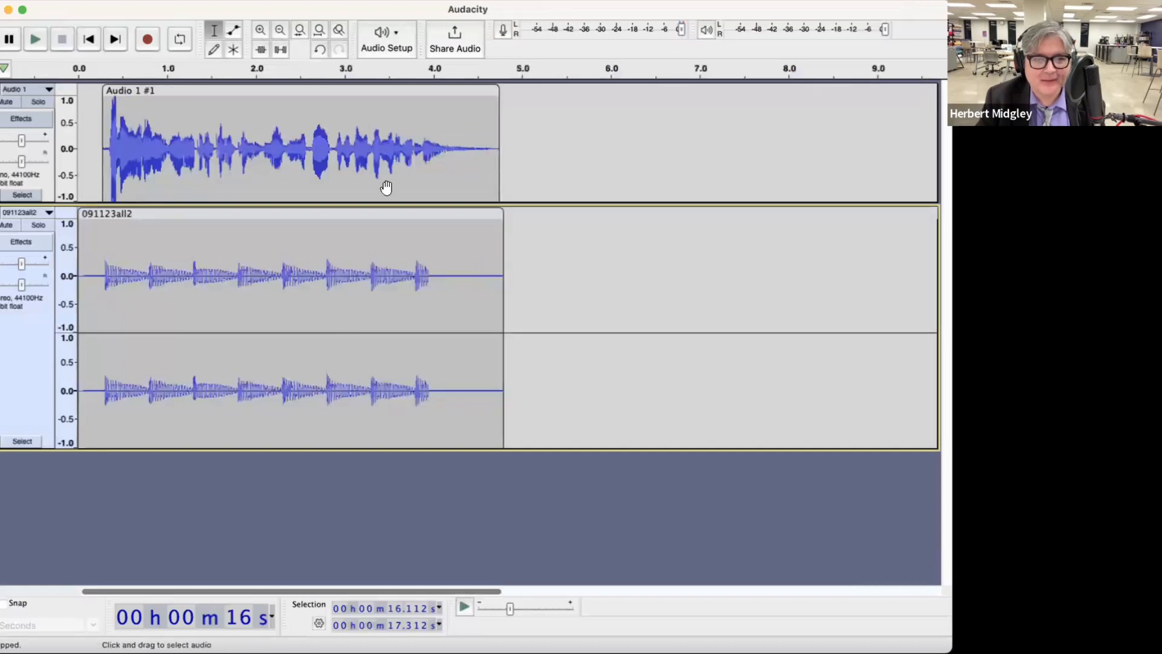
pyautogui.click(519, 300)
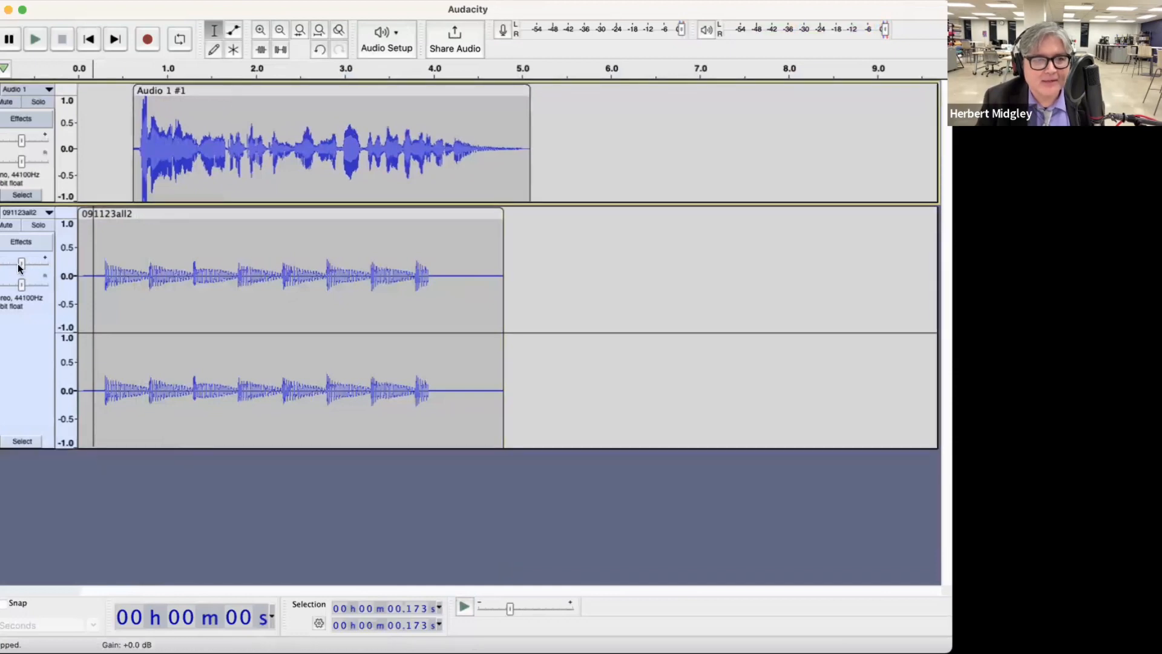
# - Lower the 091123all2 music track's gain to -3.0 dB so it sits under the voice
pyautogui.moveTo(22, 258); pyautogui.dragTo(21, 265)
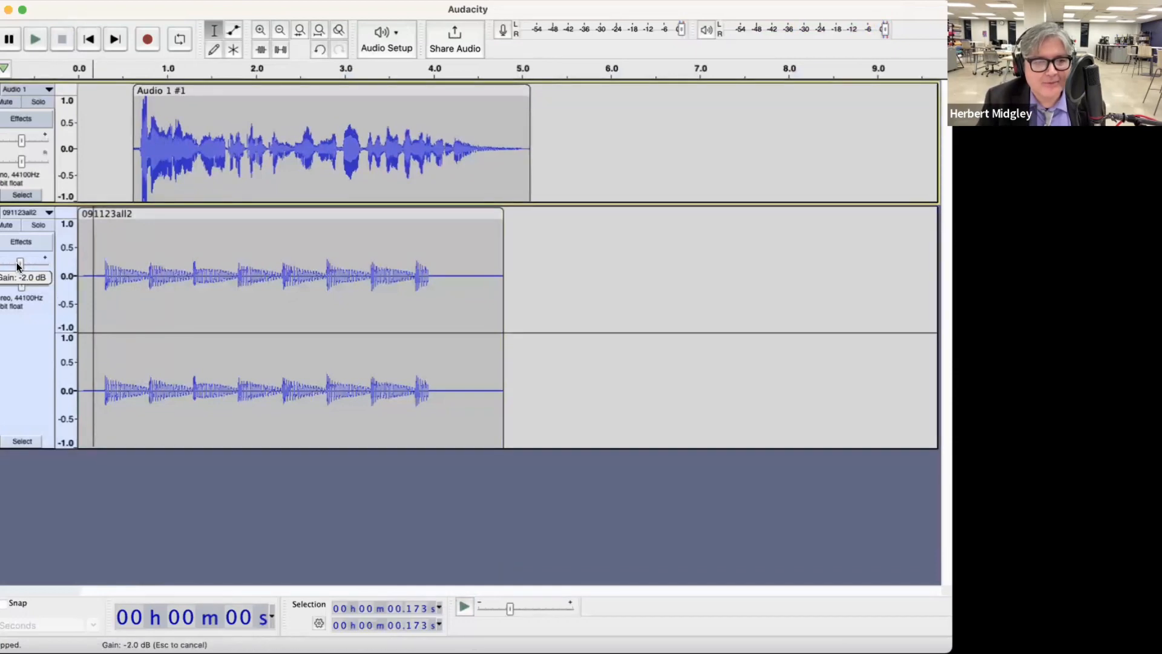
pyautogui.moveTo(22, 266); pyautogui.dragTo(18, 265)
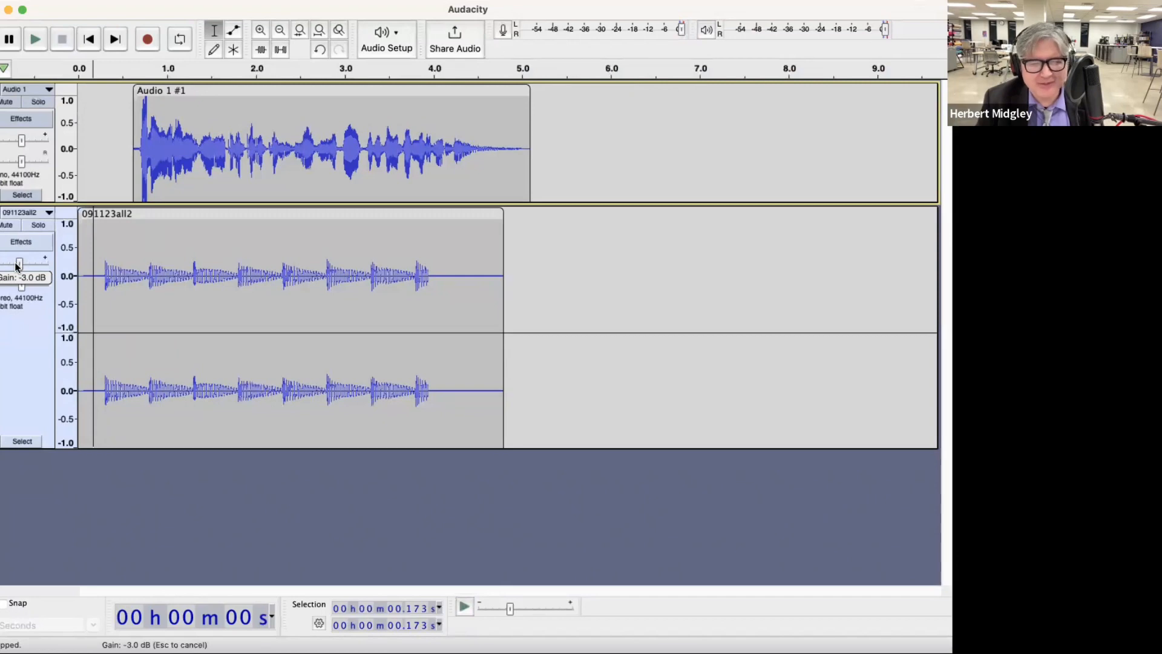
pyautogui.moveTo(18, 263); pyautogui.dragTo(13, 263)
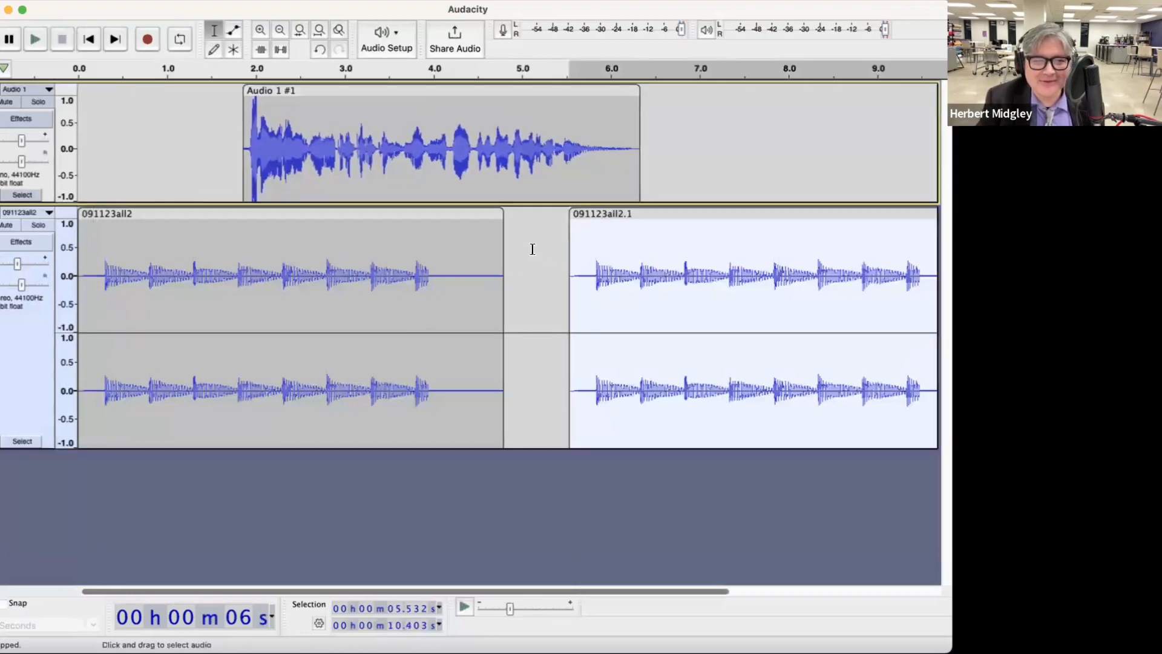
pyautogui.moveTo(628, 276)
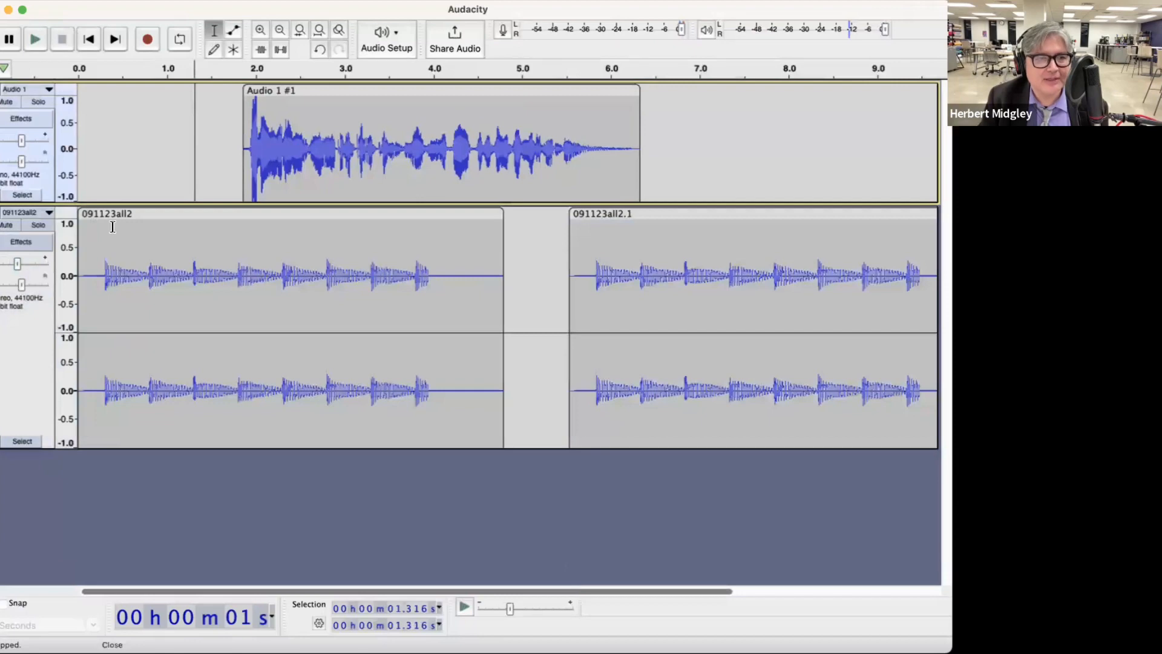
# - Nudge the Audio 1 #1 voice clip later so it begins just past two seconds
pyautogui.moveTo(111, 275); pyautogui.dragTo(148, 274)
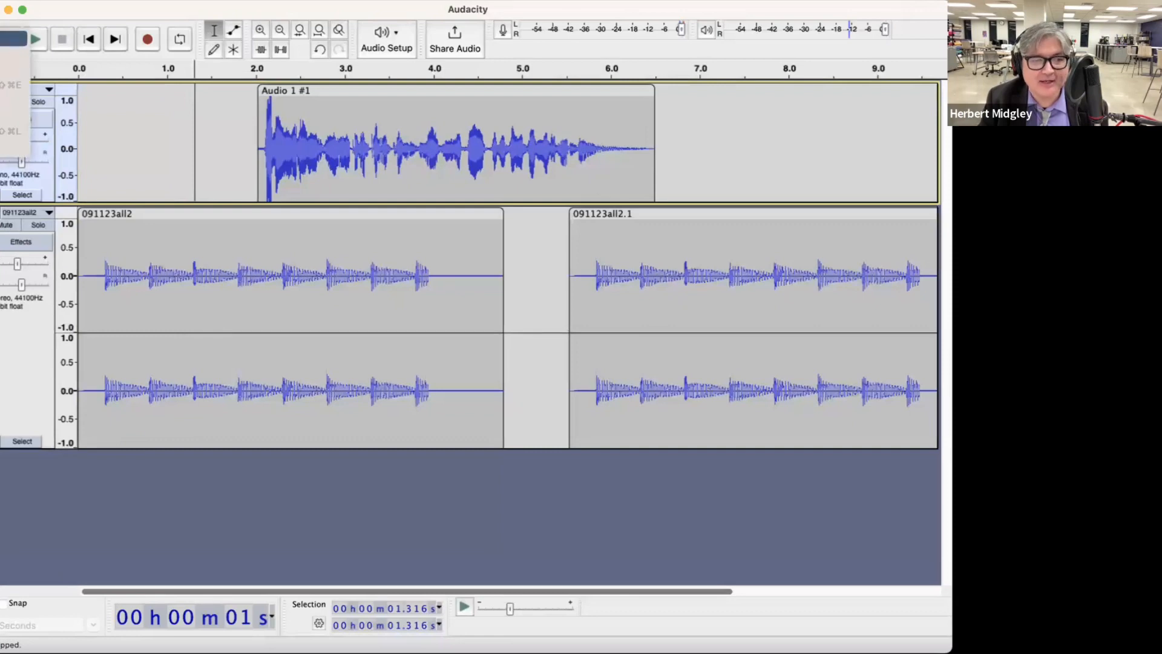
# - Export the mix to Documents as podcast test2.mp3 at 320 kbps, accepting the stereo mixdown without tags
pyautogui.click(33, 39)
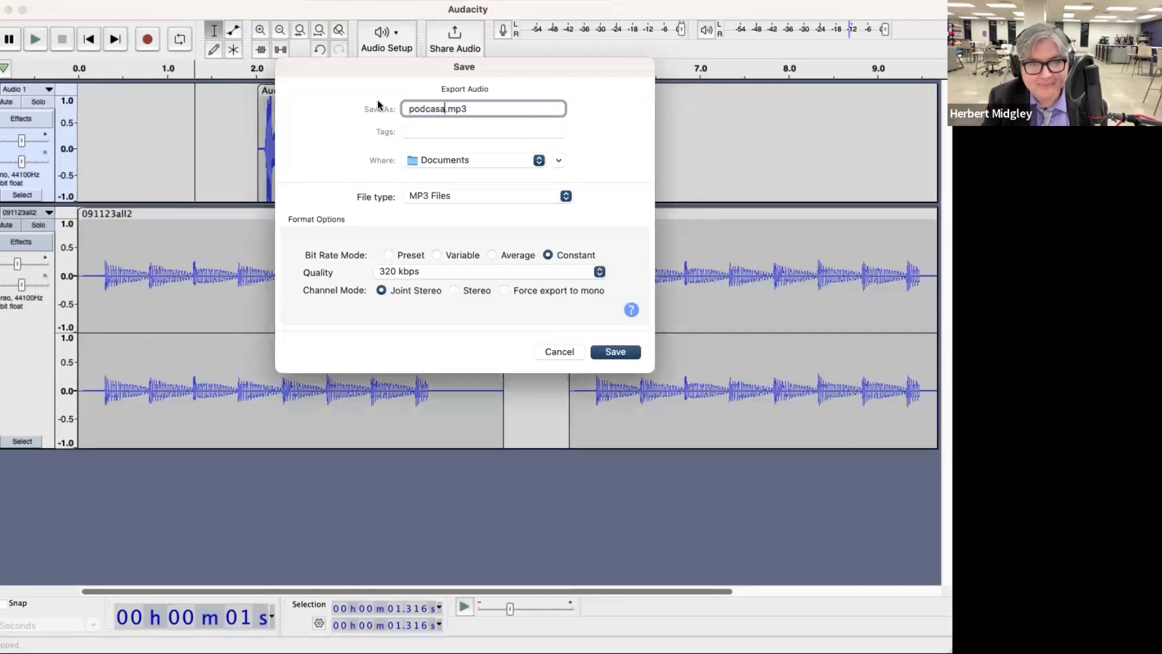
pyautogui.write('podcast test2')
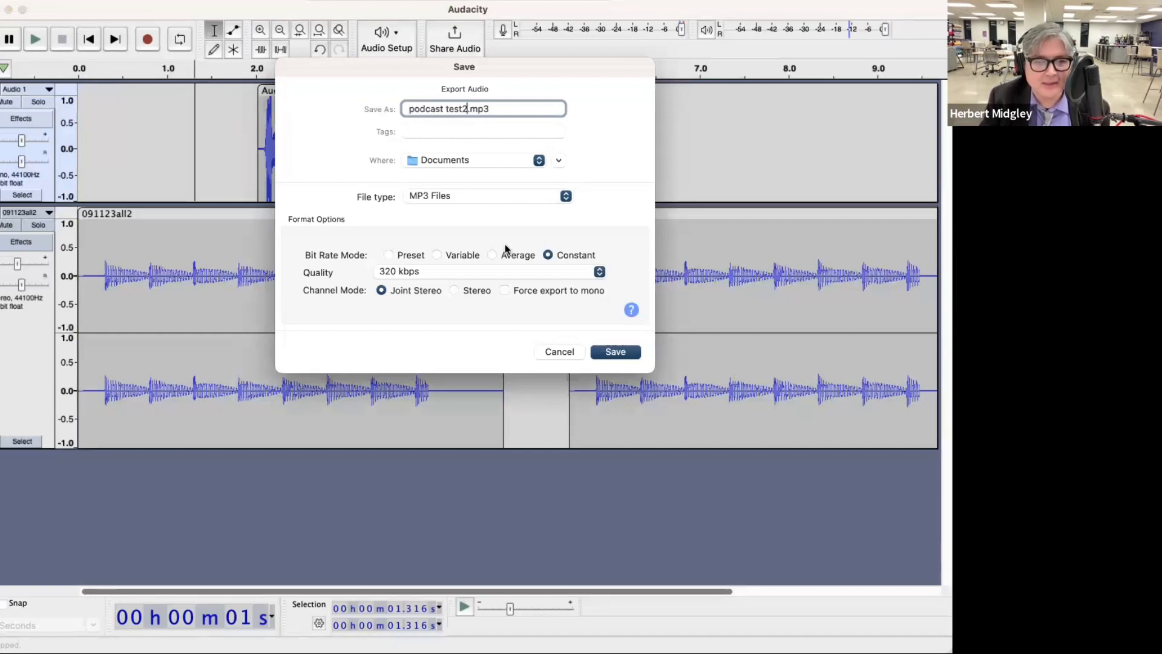
pyautogui.click(489, 270)
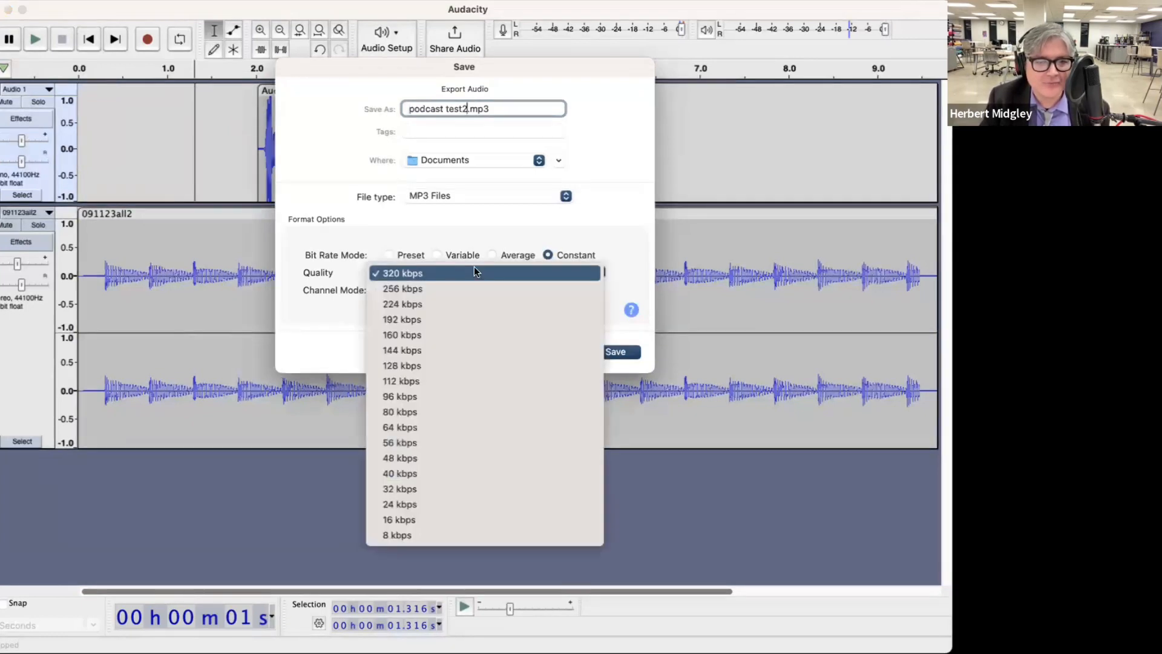
pyautogui.click(402, 273)
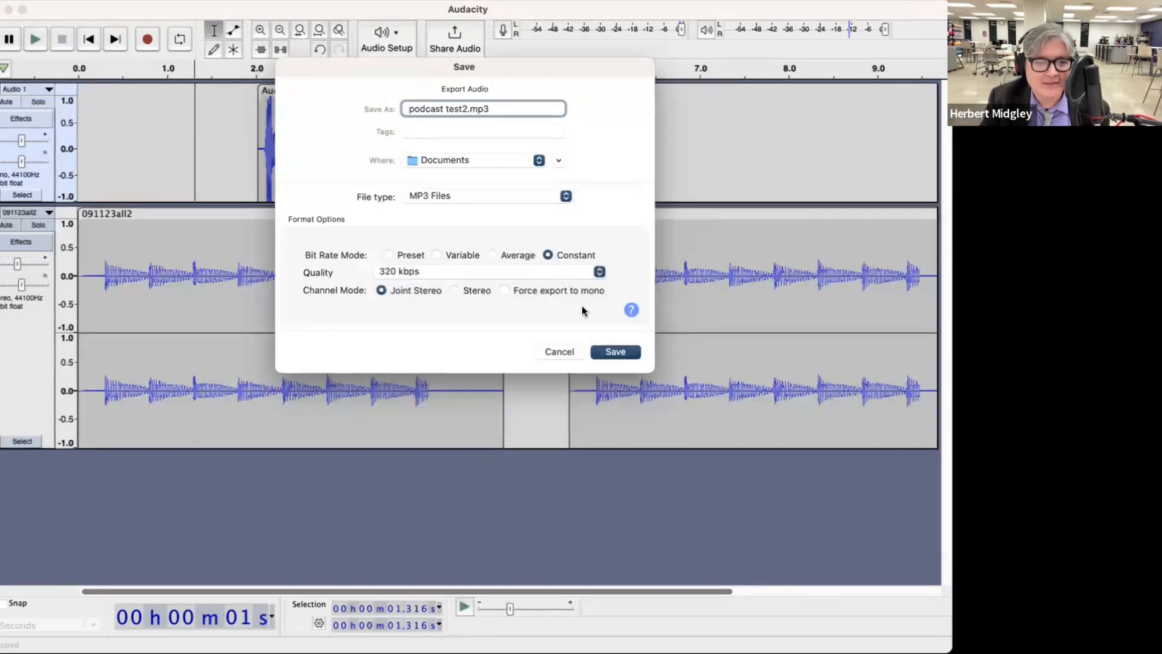
pyautogui.click(615, 352)
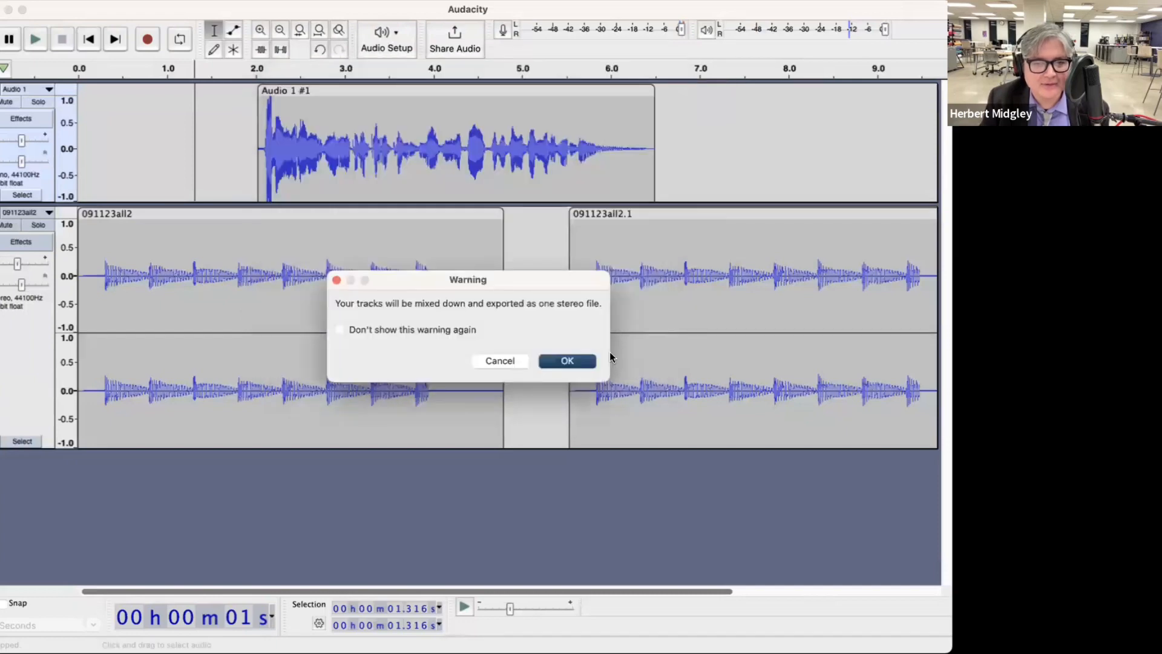
pyautogui.click(567, 361)
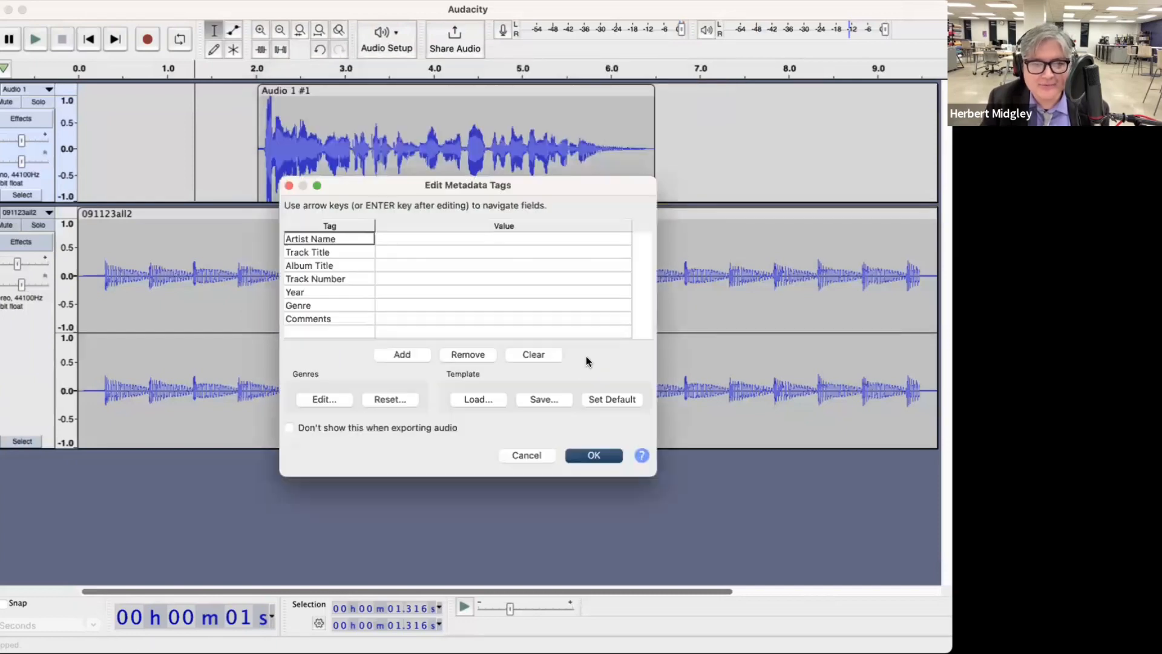
pyautogui.click(593, 456)
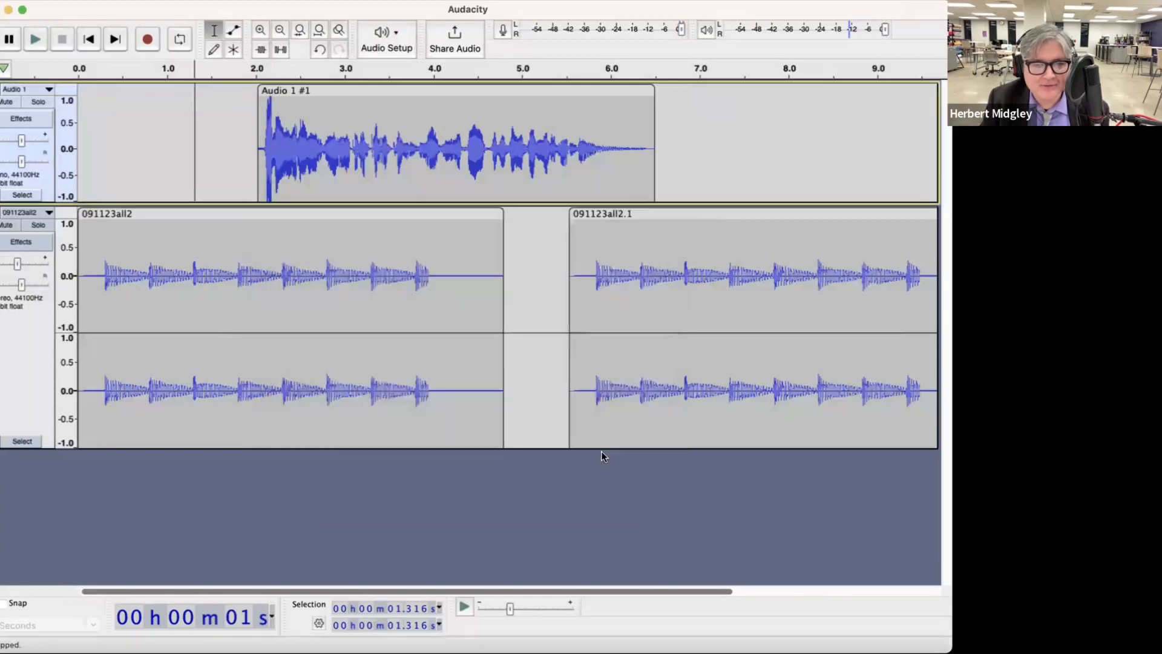